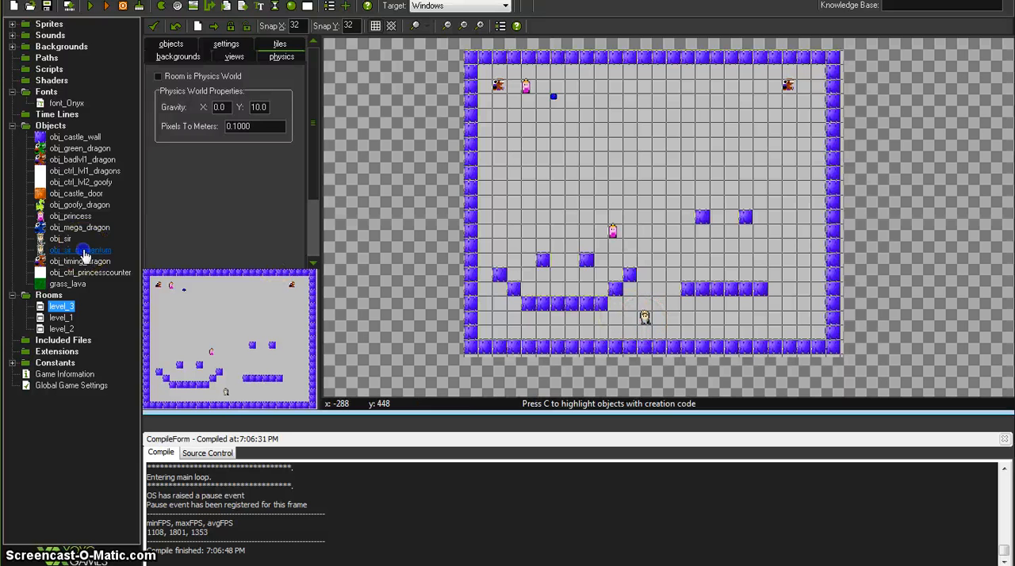
Open obj_sir_momentum's Object Properties from the resource tree
double_click(79, 250)
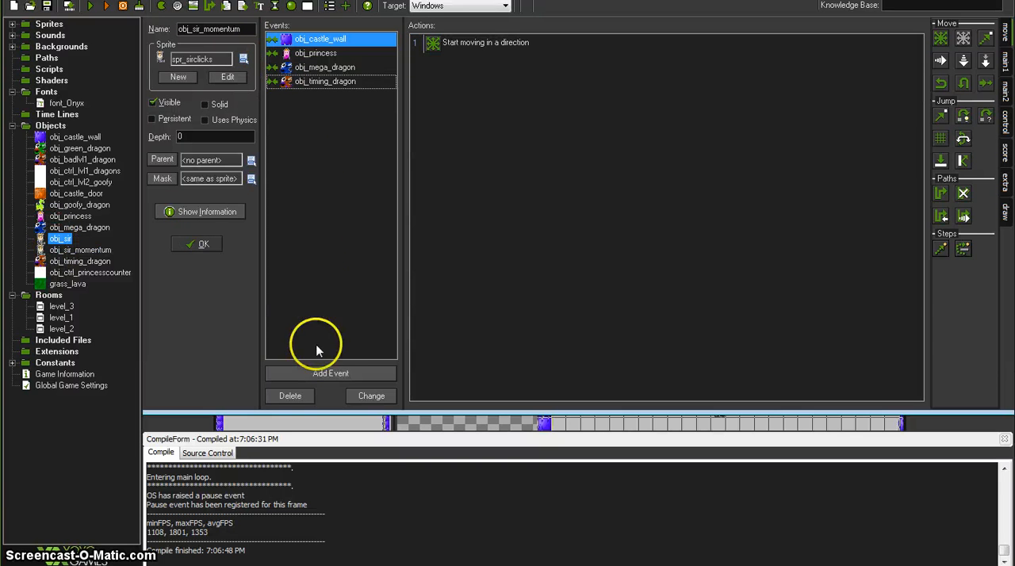
Add a normal Step event to obj_sir_momentum with an Execute Code action
left_click(330, 373)
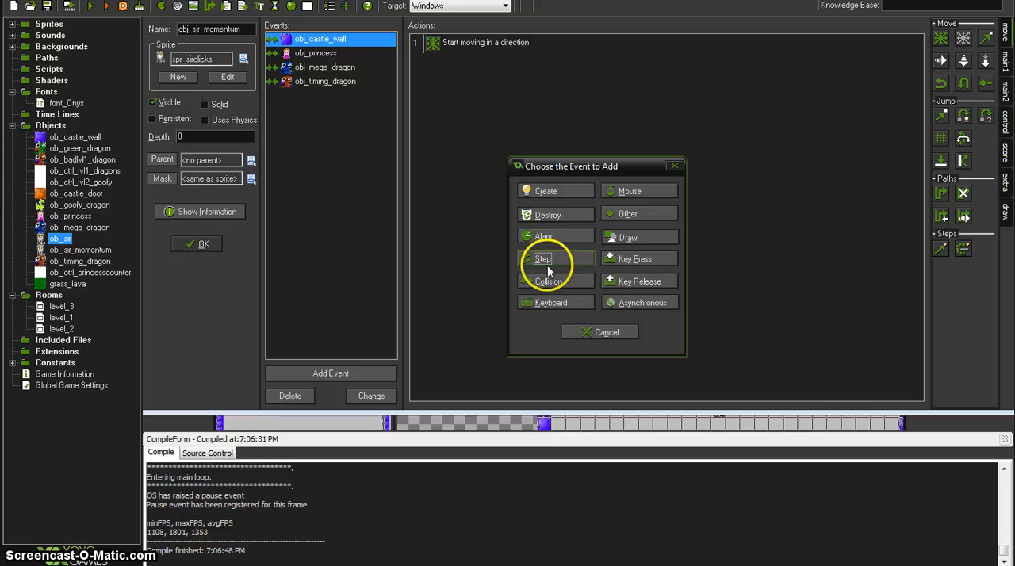
mouse_move(626, 230)
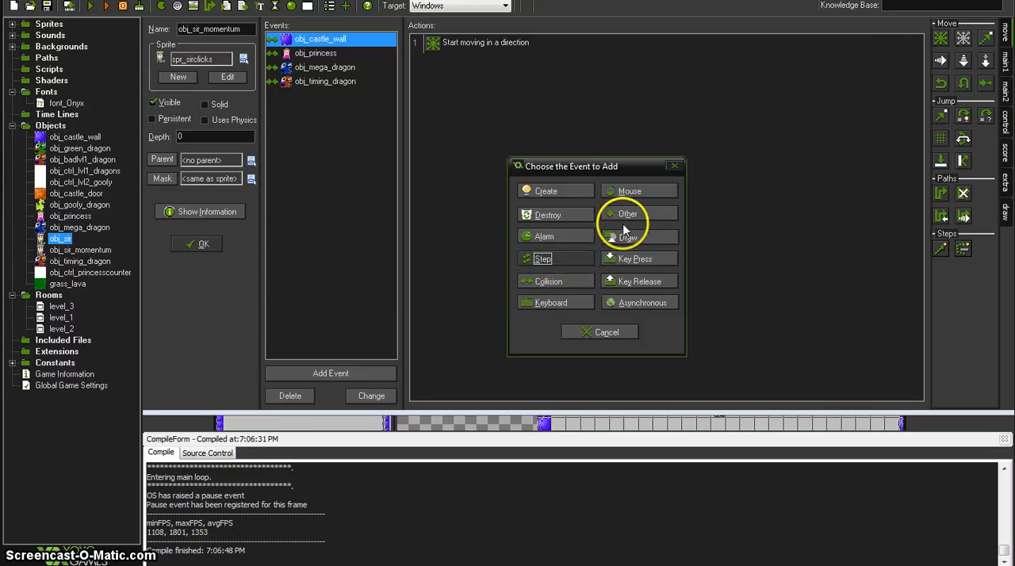
left_click(542, 259)
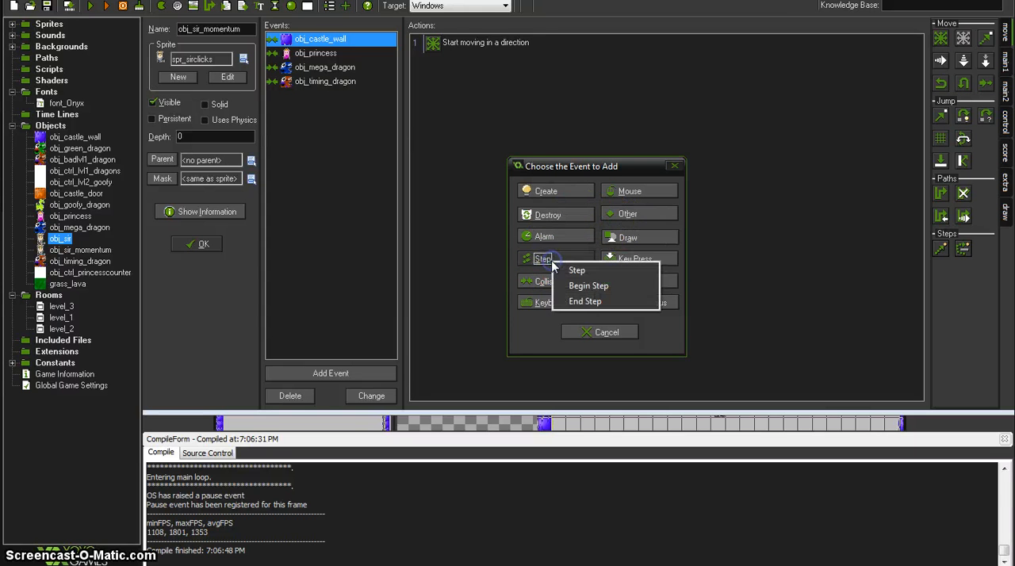
left_click(577, 270)
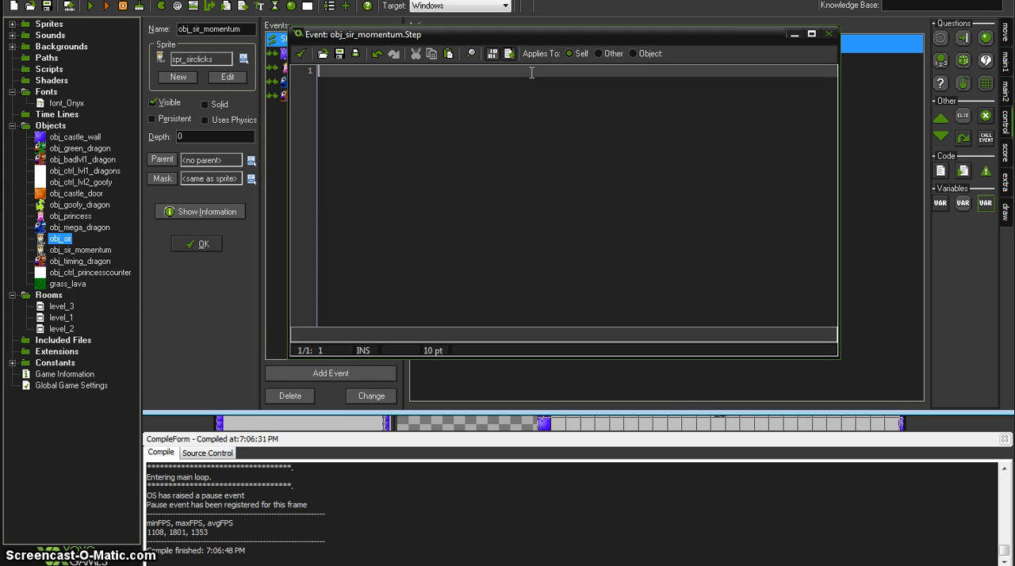
Write the first Step line acc=0.5
type("acc")
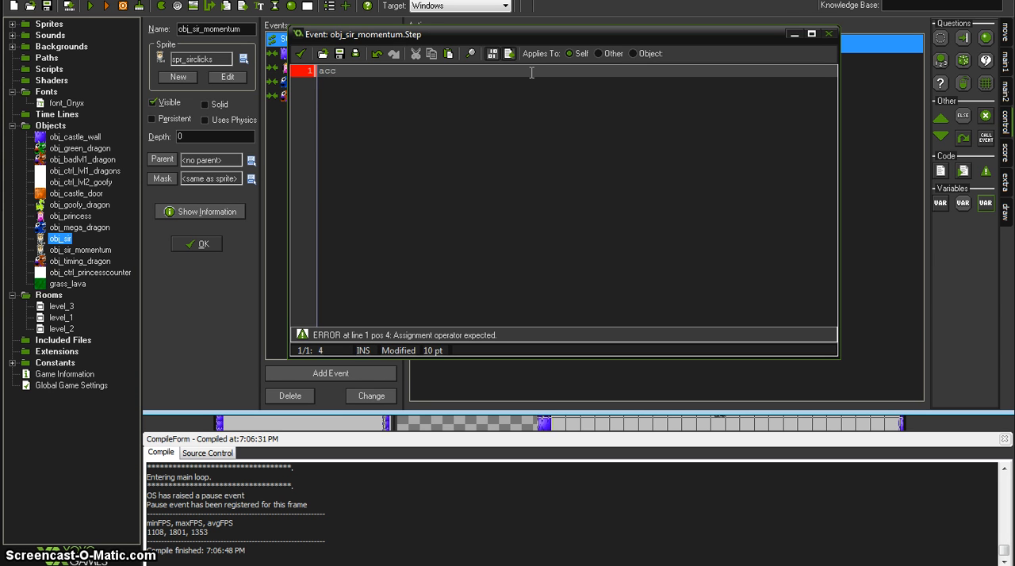
type("=")
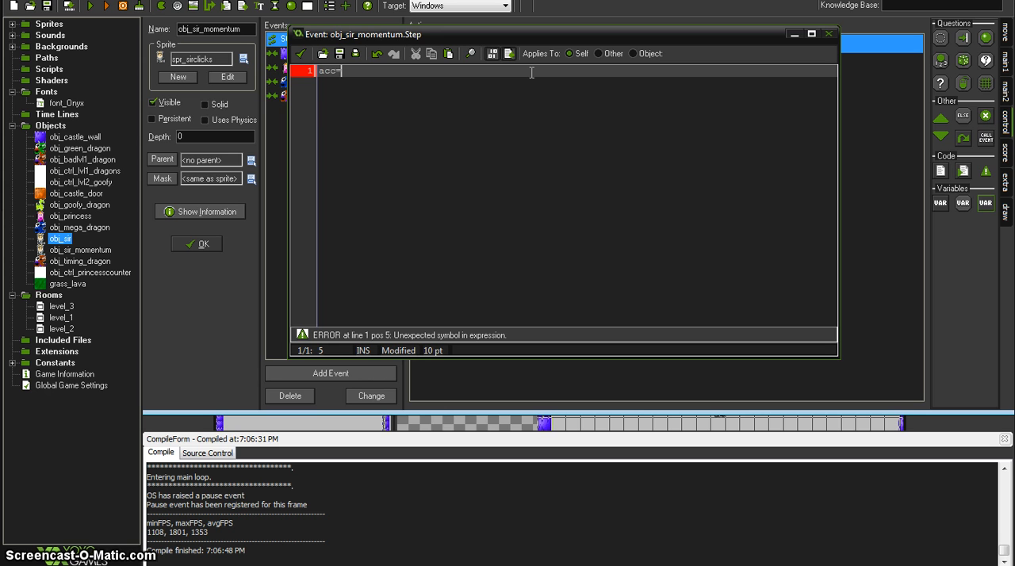
type("0.")
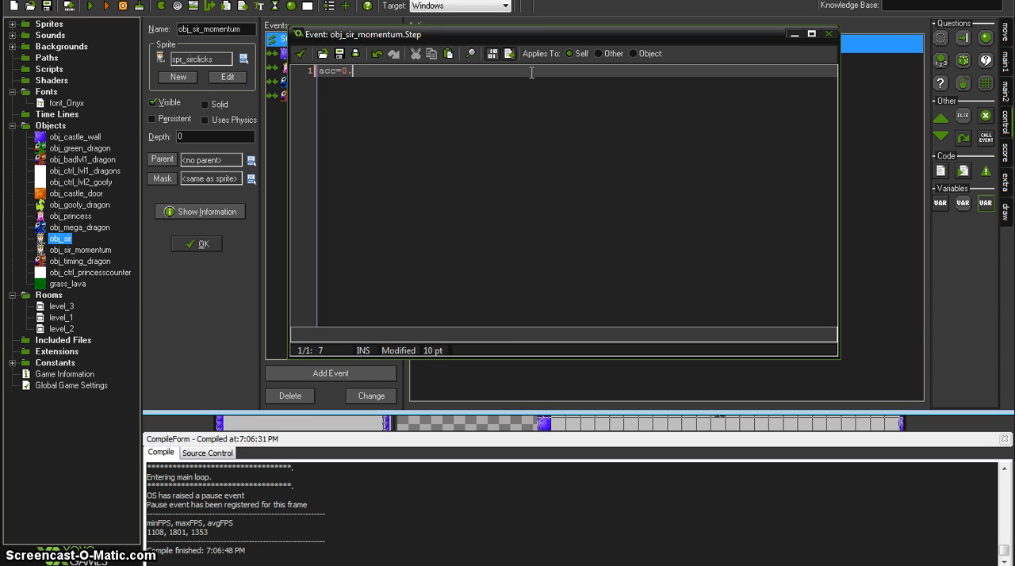
type("5")
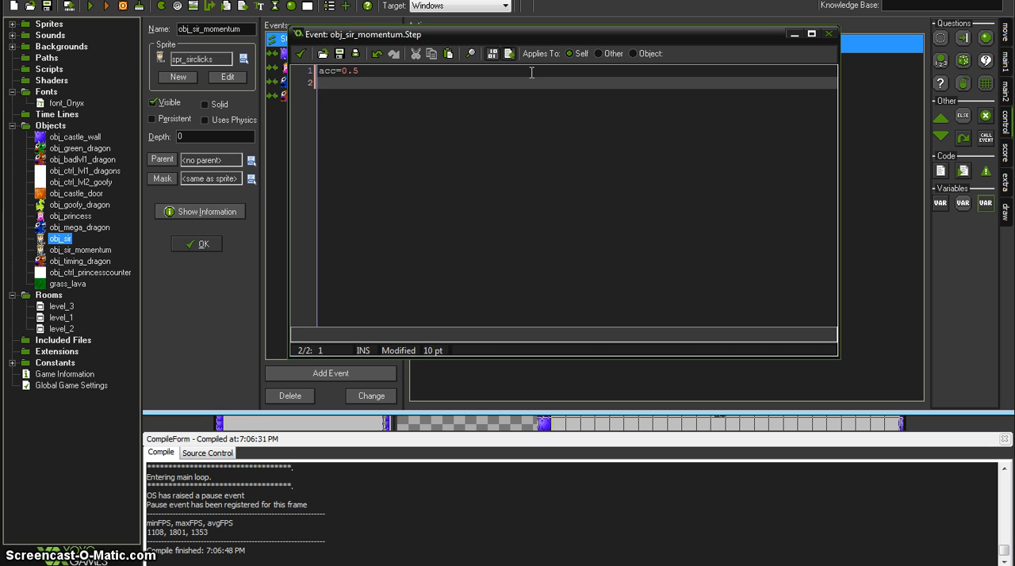
Write hspeed+=acc*(keyboard_check(vk_left) - keyboard_check(vk_right))
type("hspeed")
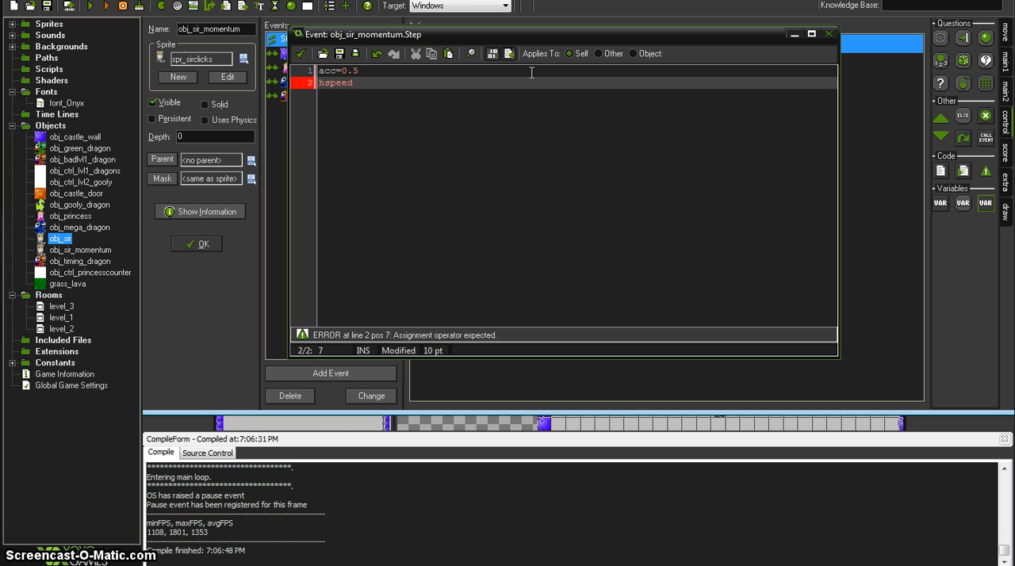
type("+=")
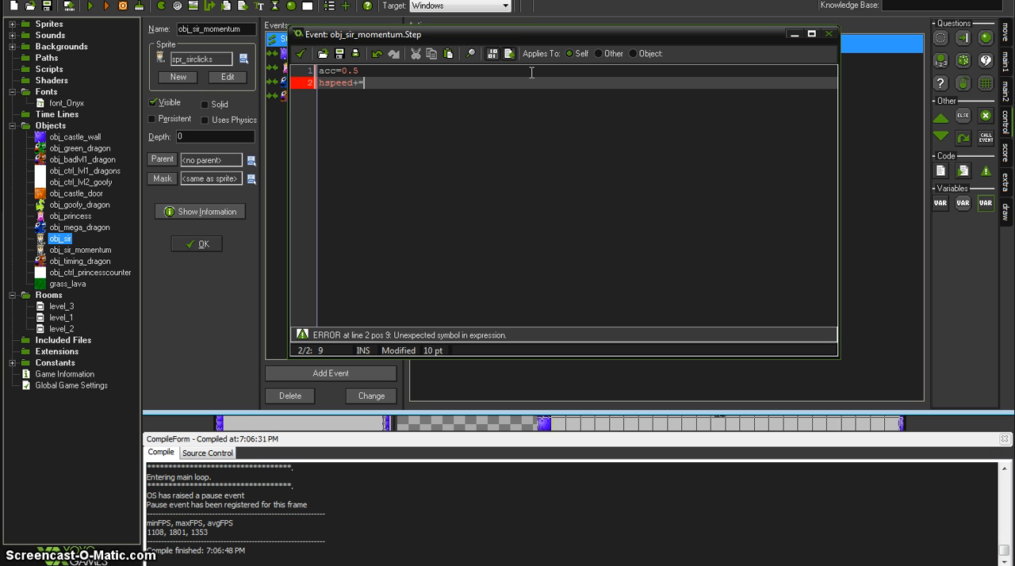
type("acc")
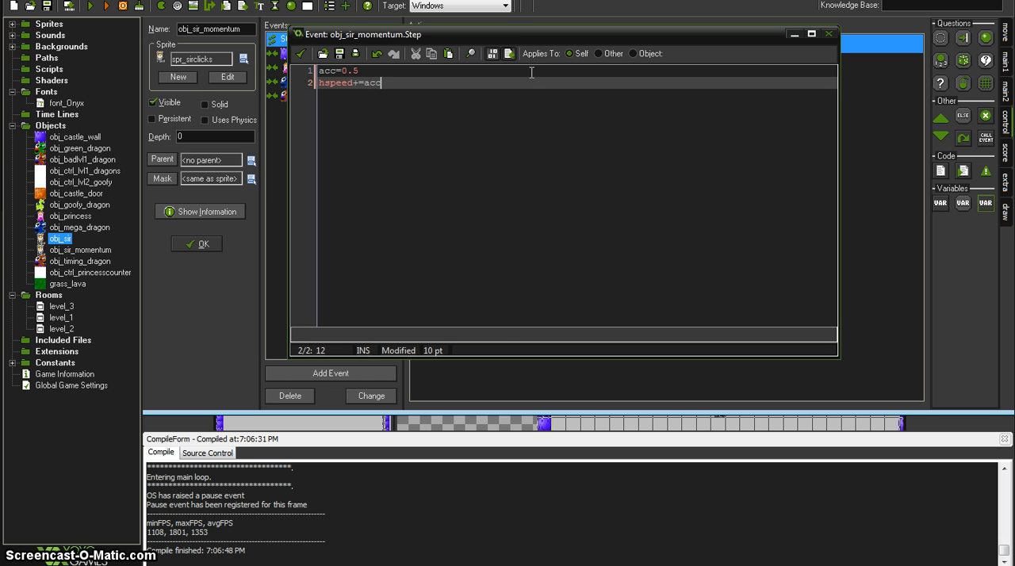
type("* (")
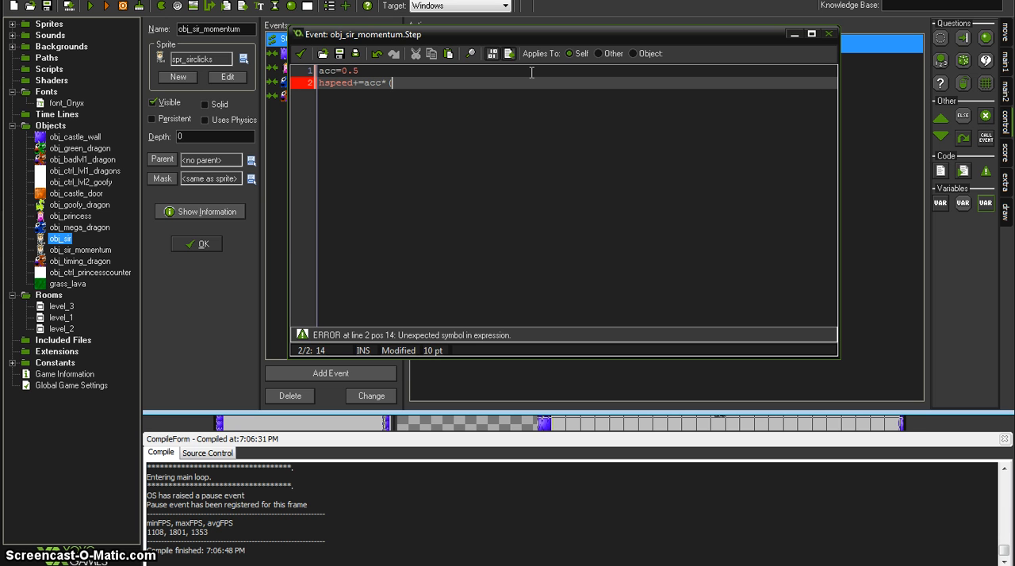
type("keyboard_check(")
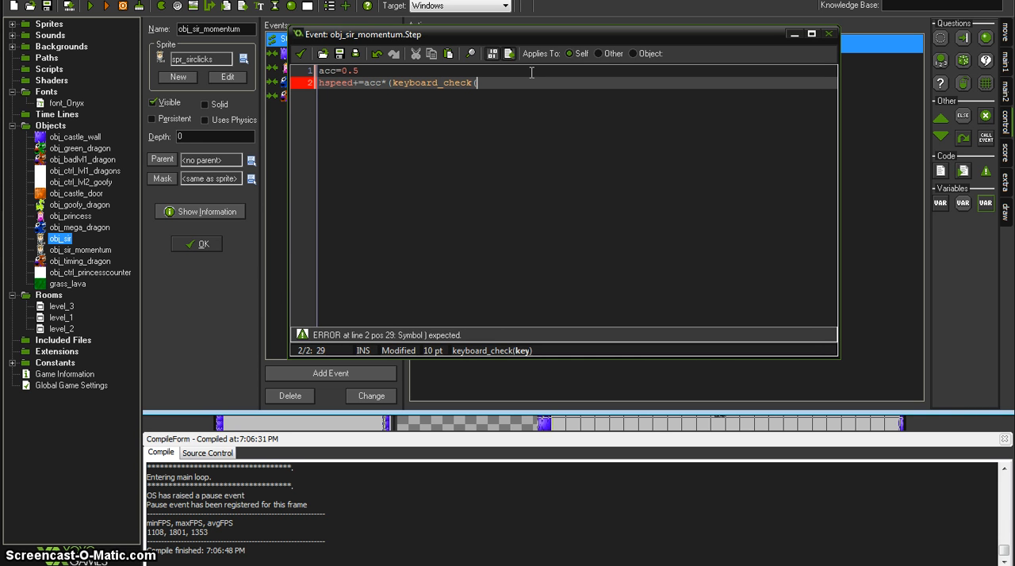
type("vk_lef")
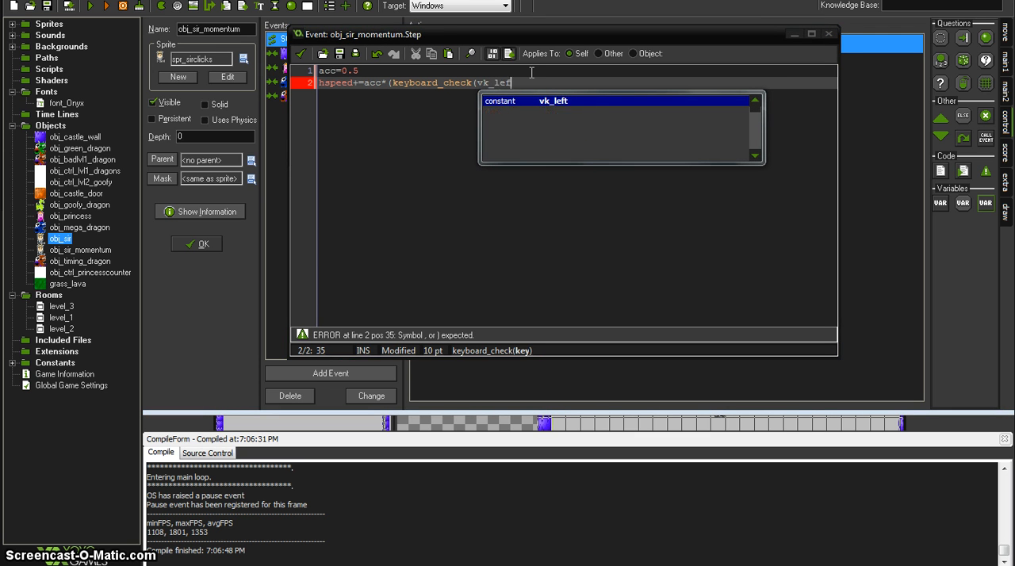
type(") -")
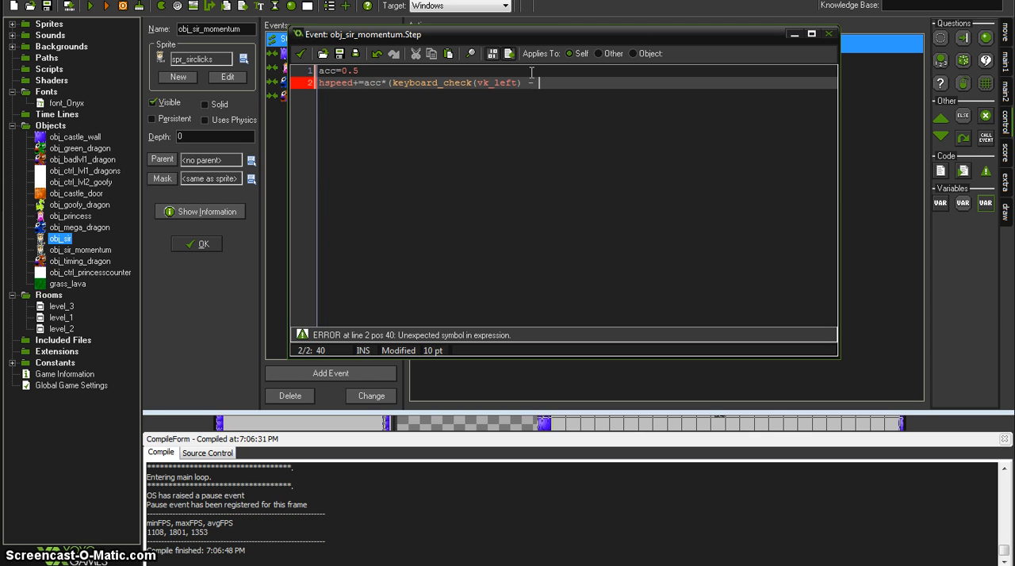
type("keyboard_check(v")
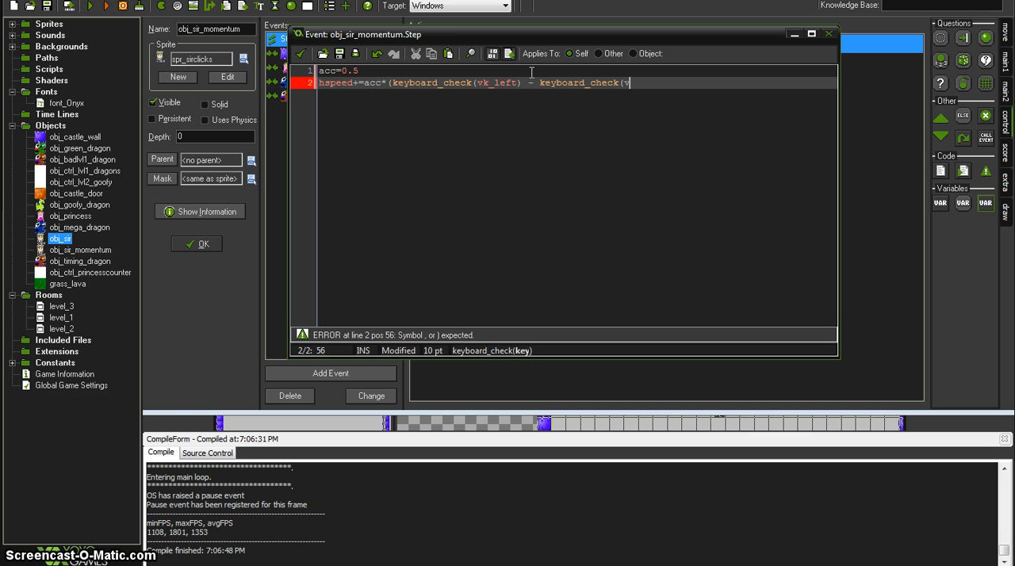
type("k_right)")
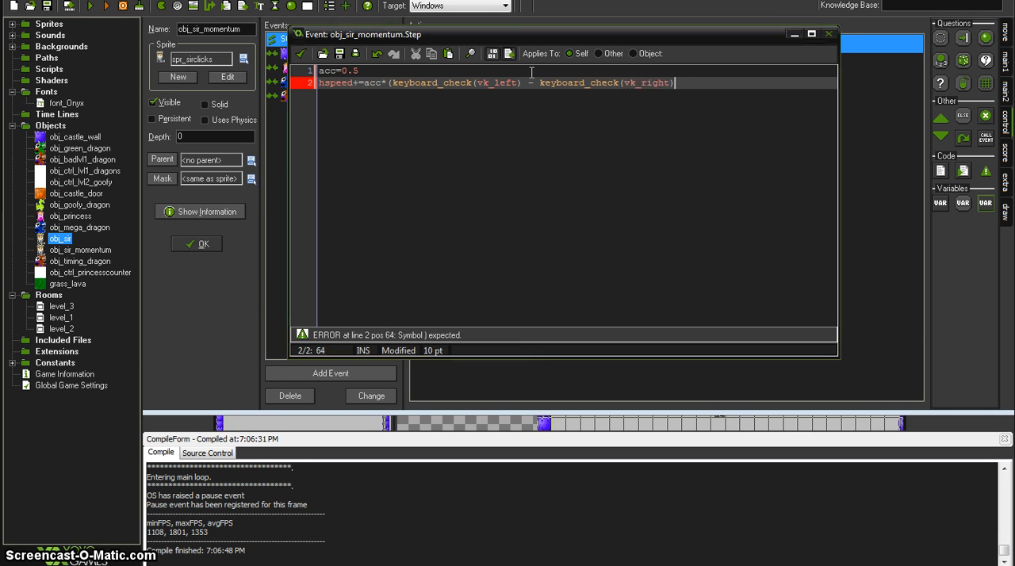
type(")")
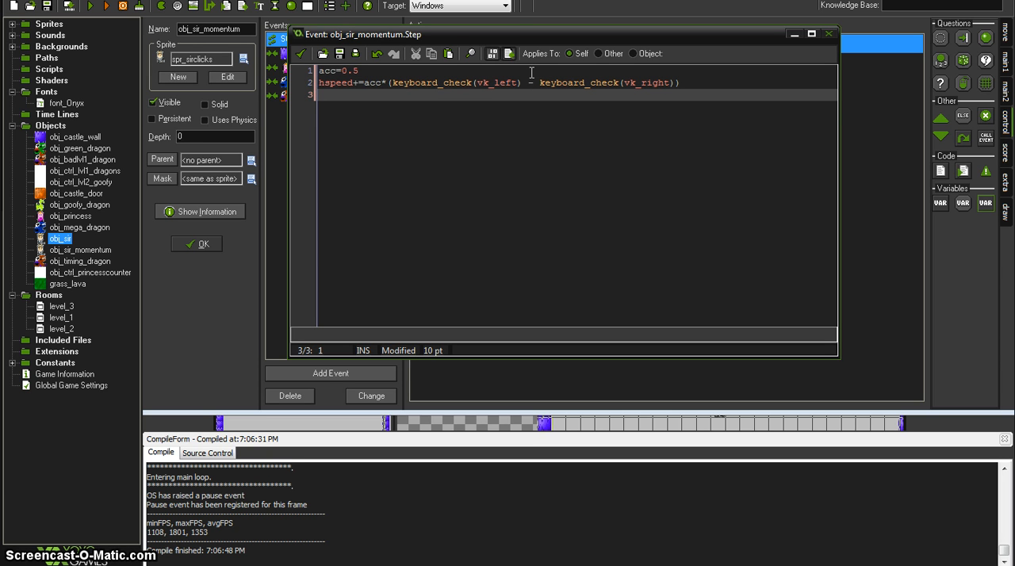
Write the vspeed+=acc*(vk_down - vk_up) line and the speed*=.5 friction line
double_click(638, 82)
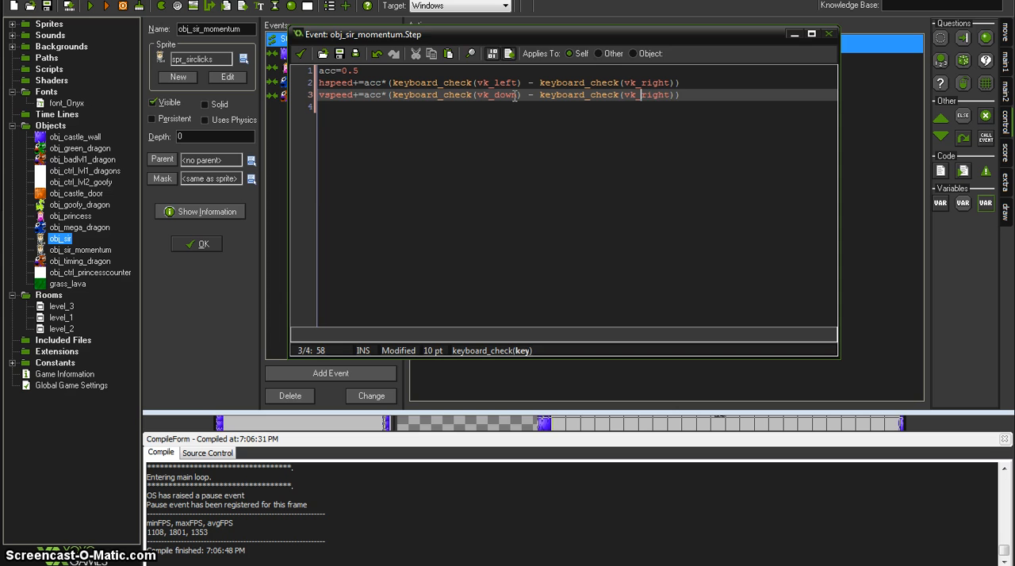
type("vk_up")
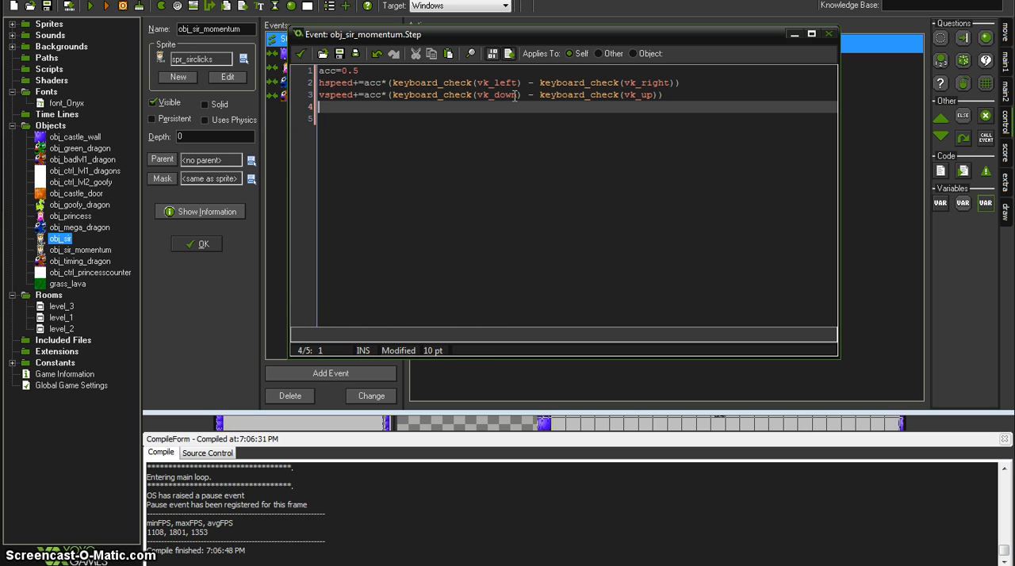
type("speed*")
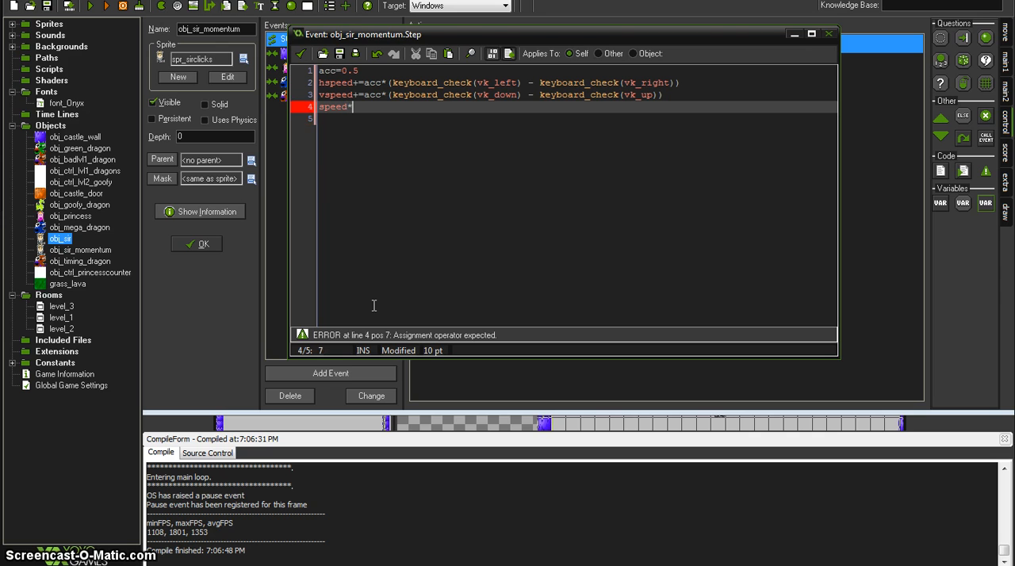
type("=")
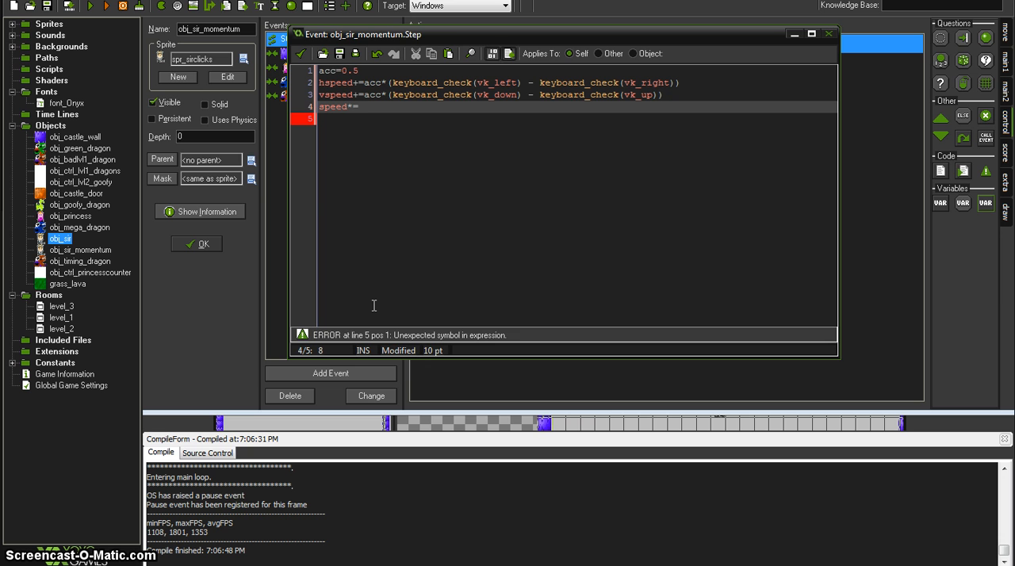
type(".5")
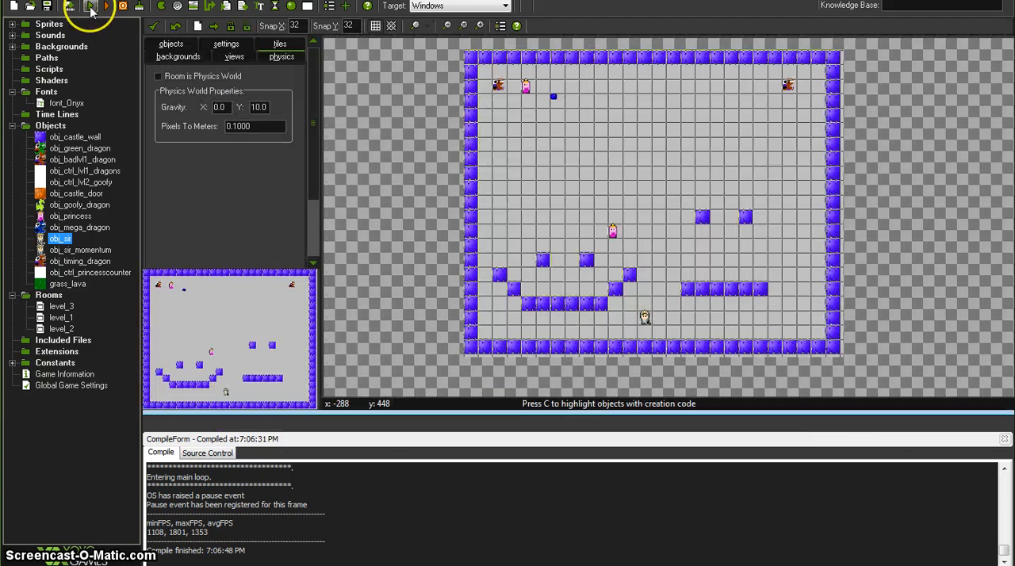
left_click(89, 6)
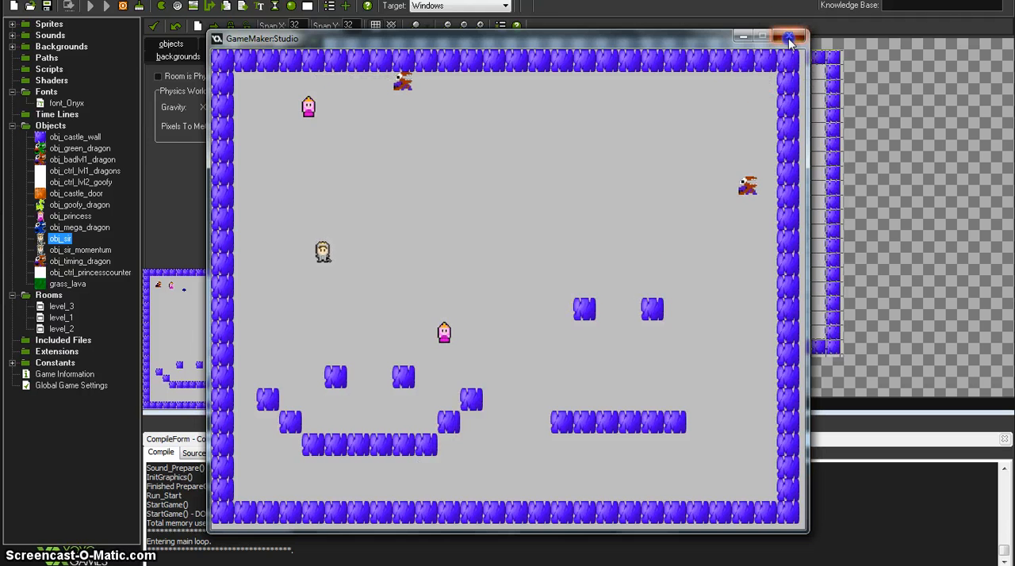
left_click(790, 36)
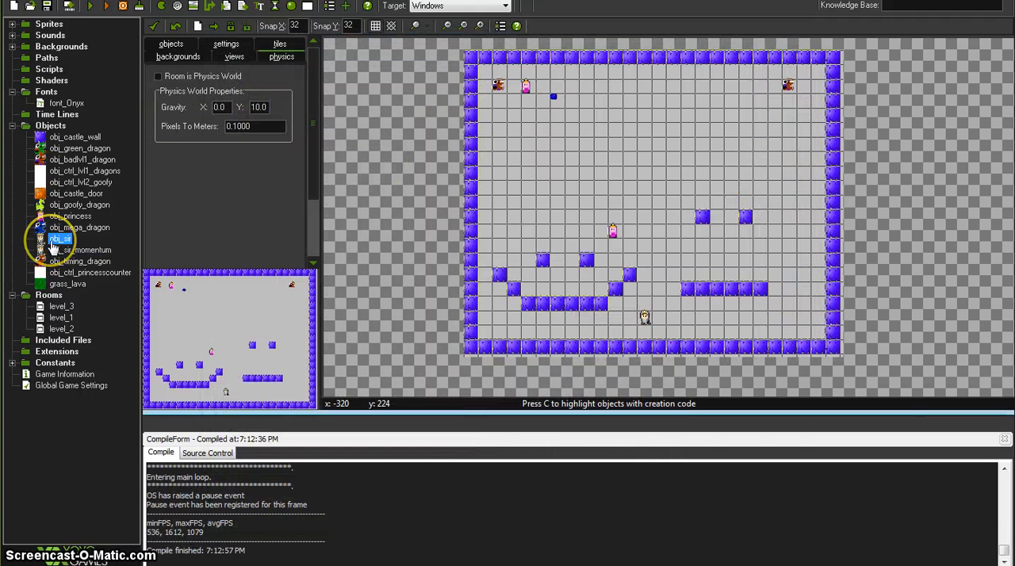
Reopen obj_sir_momentum's Step code action and run the game to test movement
left_click(79, 250)
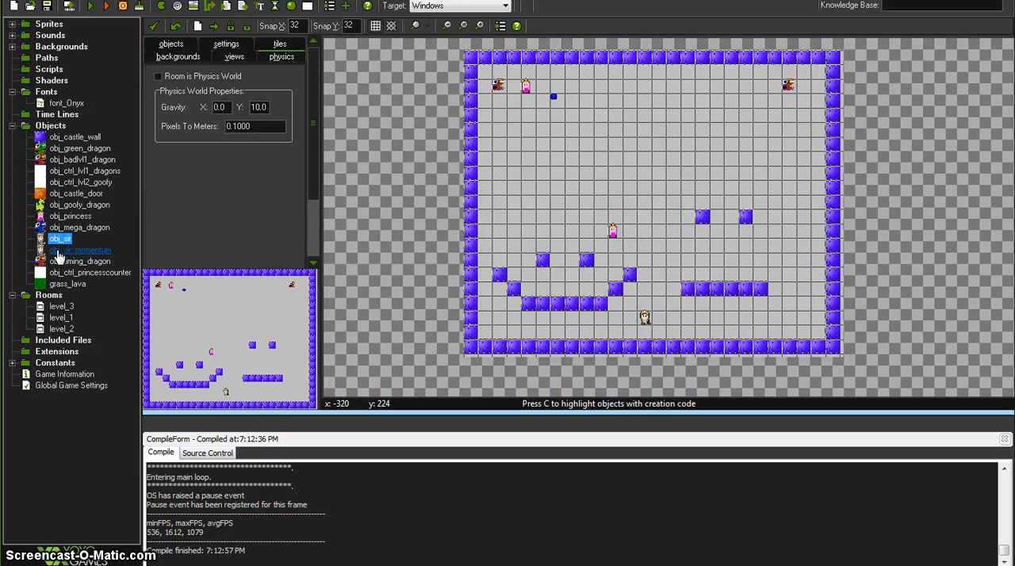
double_click(79, 250)
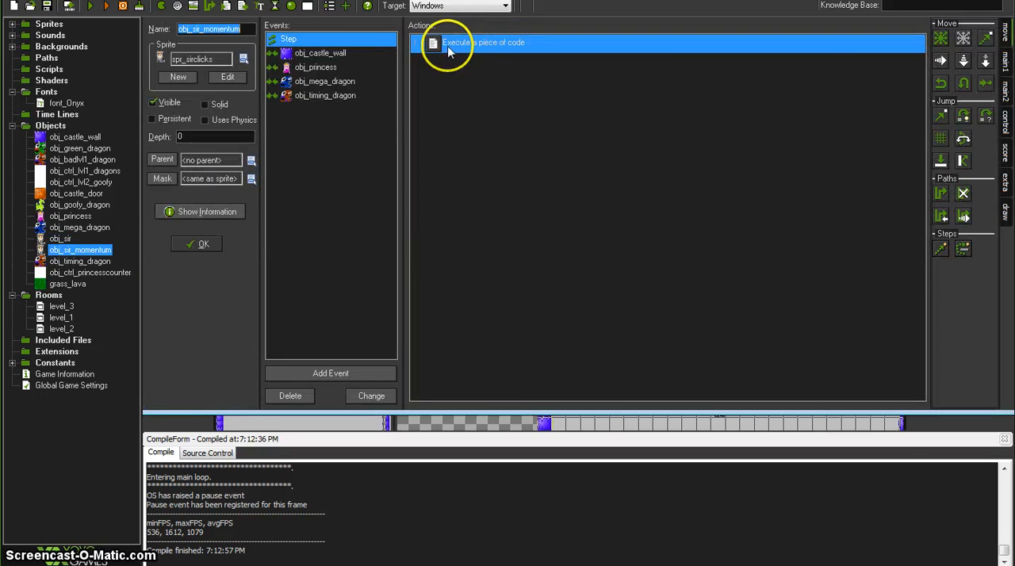
double_click(483, 41)
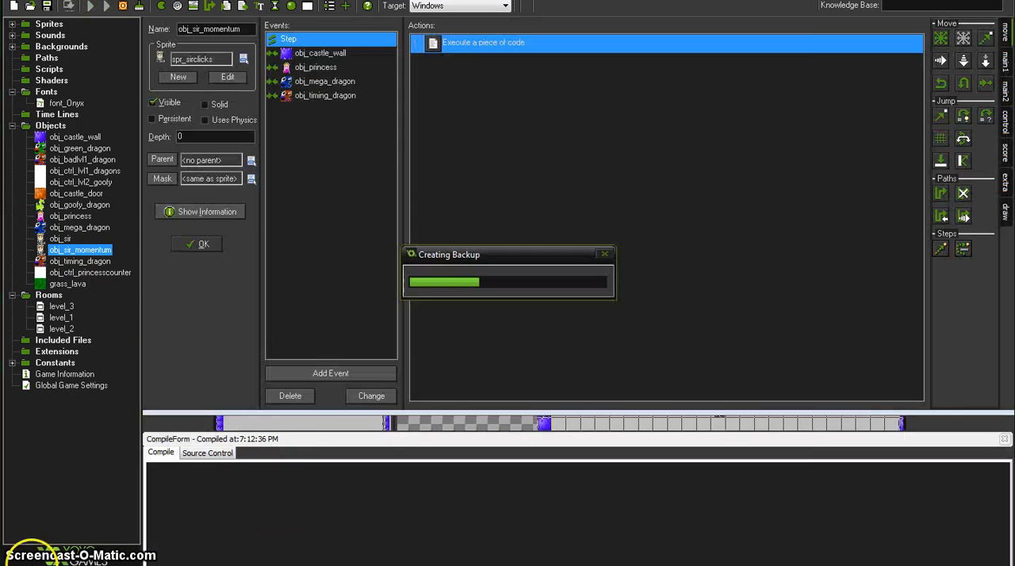
left_click(105, 6)
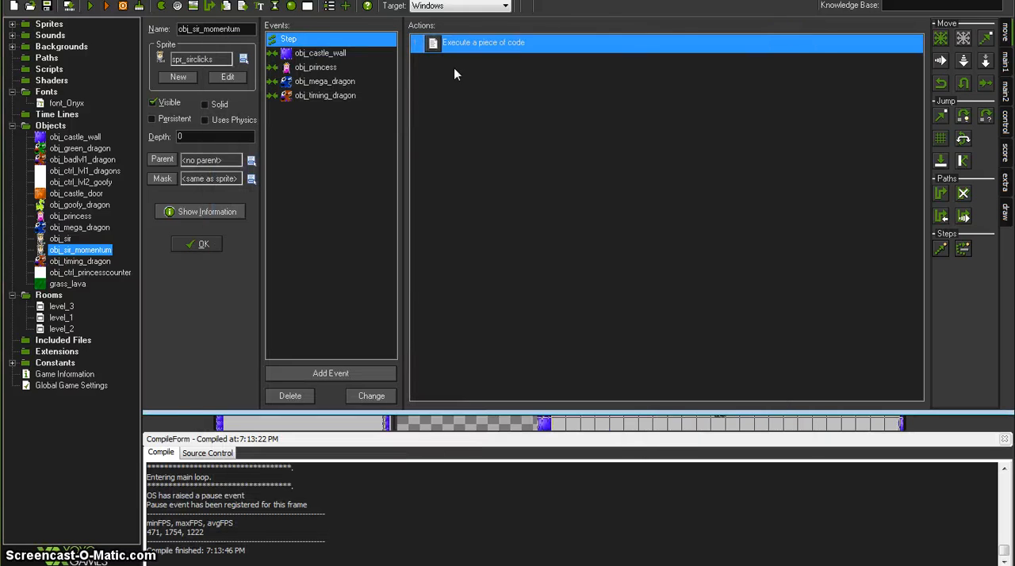
Change the friction line to speed*=.8 and run the game again
double_click(484, 41)
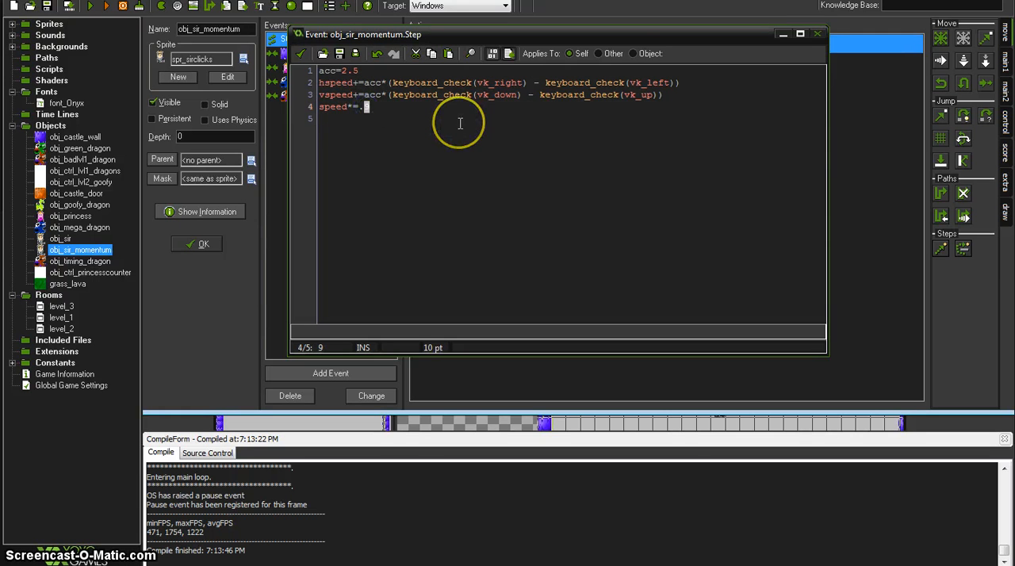
type("8")
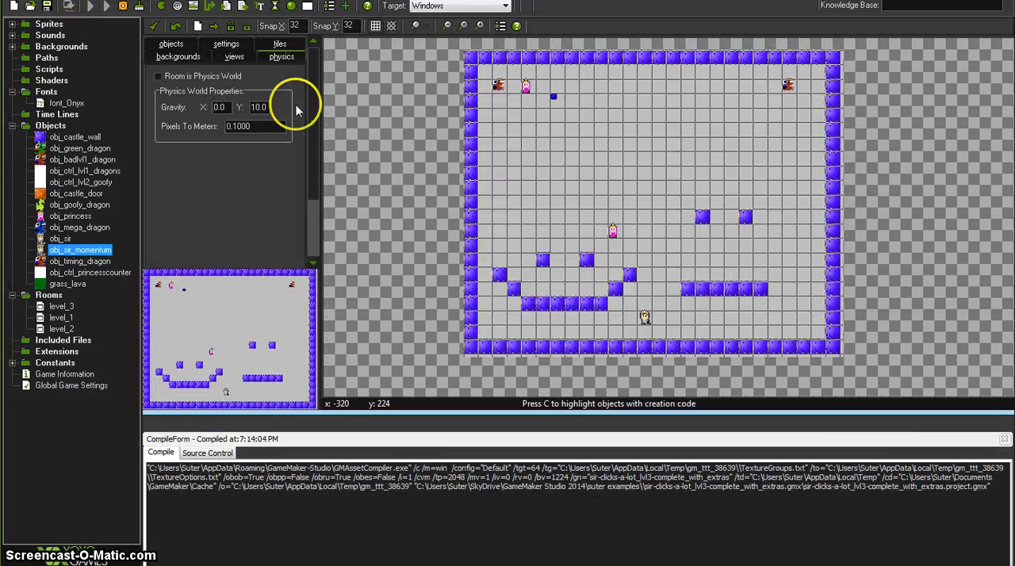
left_click(105, 6)
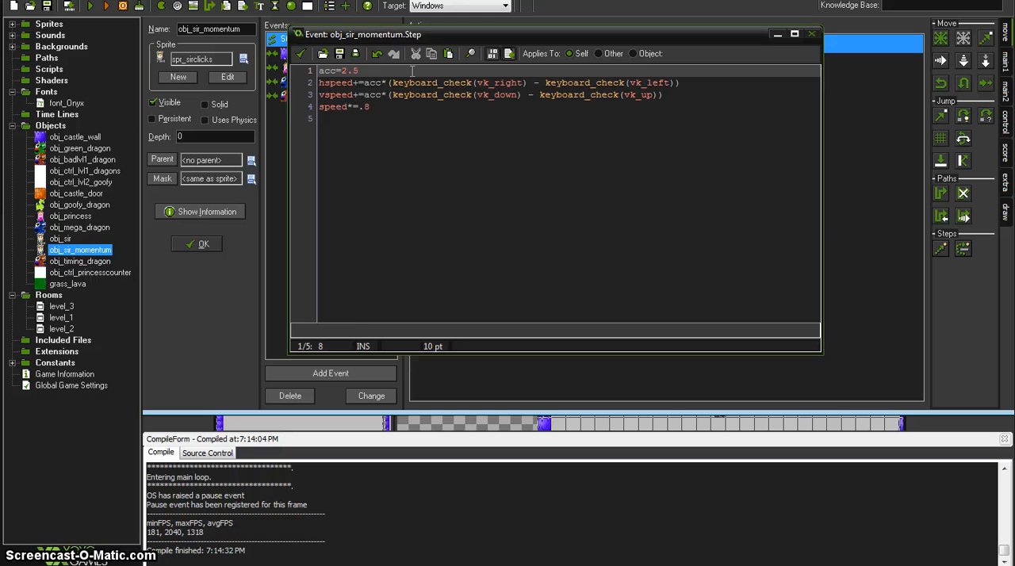
Append a \\ acceleration comment and a \\ Thanks to TheSnidr on gmc.yoyogames credit line
type("\\\\ acceleration")
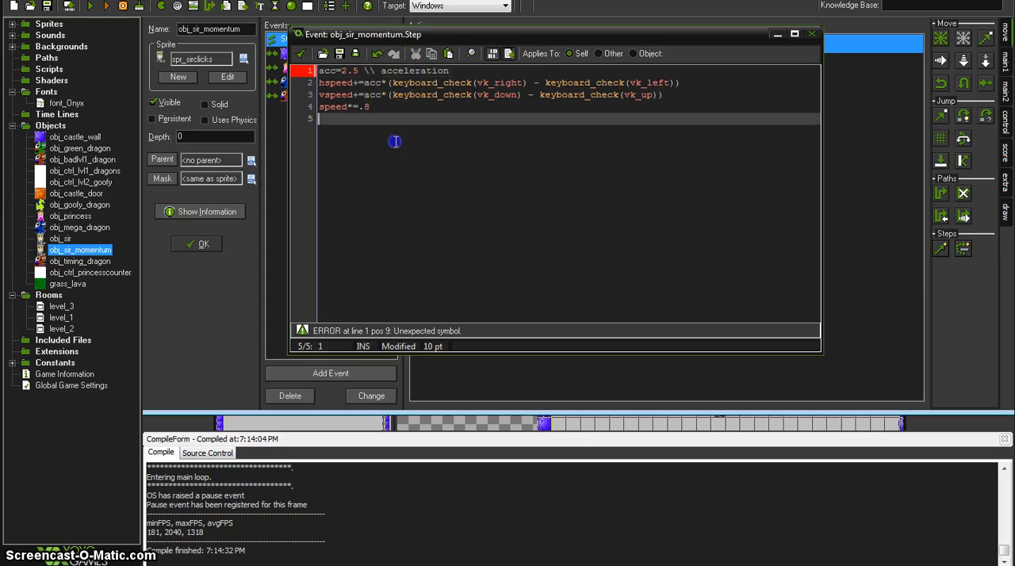
type("\\\\")
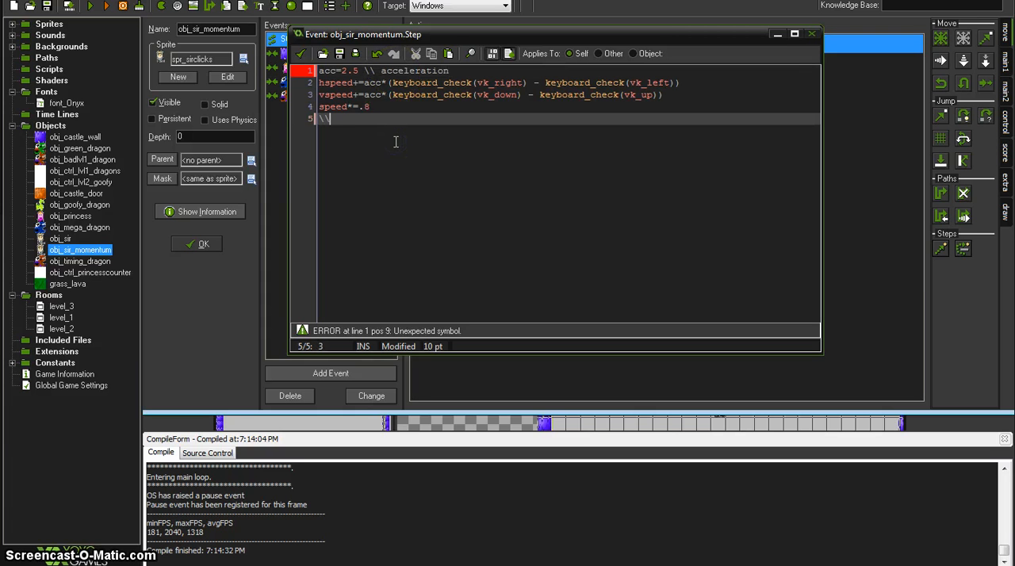
type("Thanks to Thes")
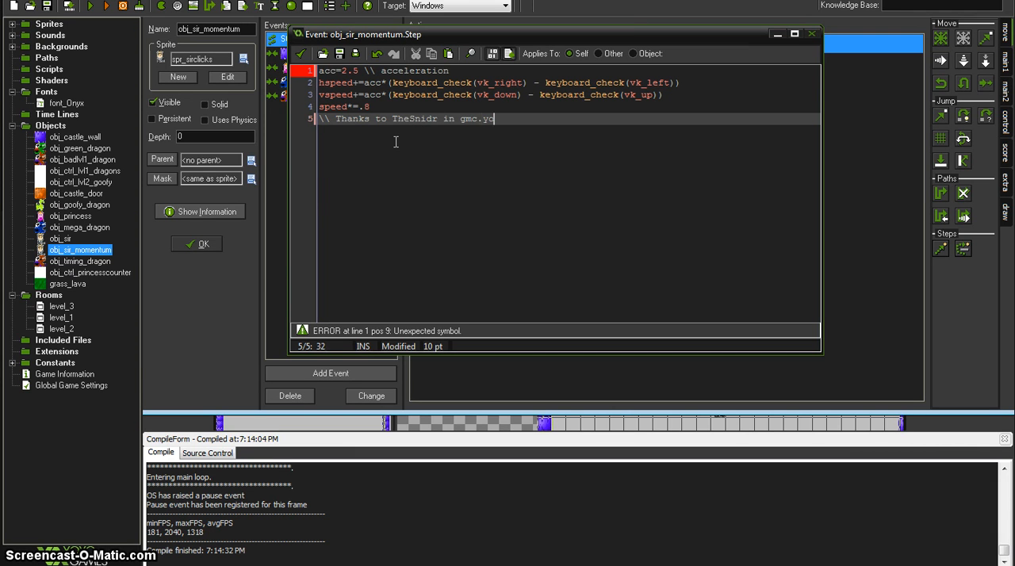
type("yogames.")
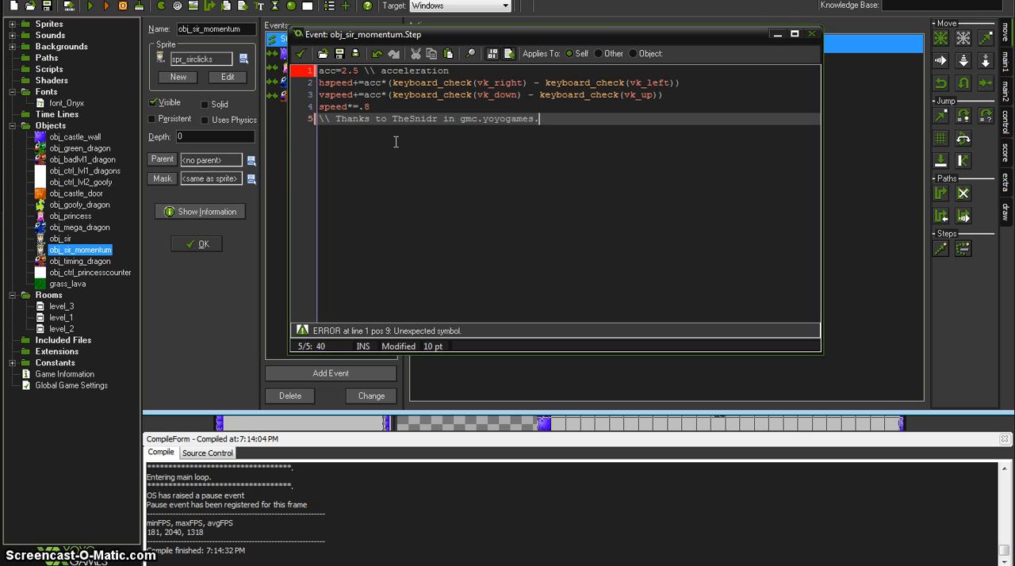